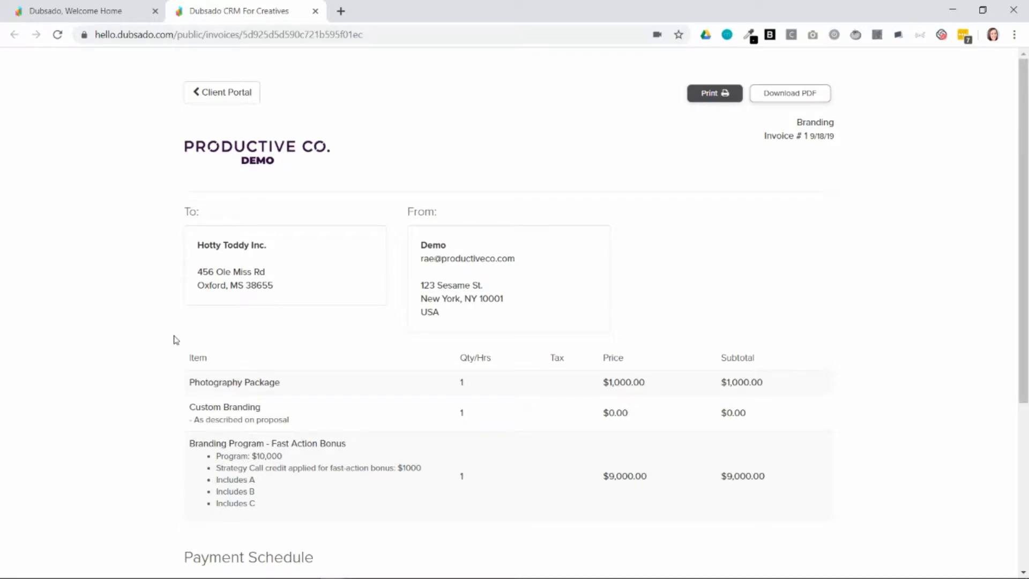
pyautogui.moveTo(363, 450)
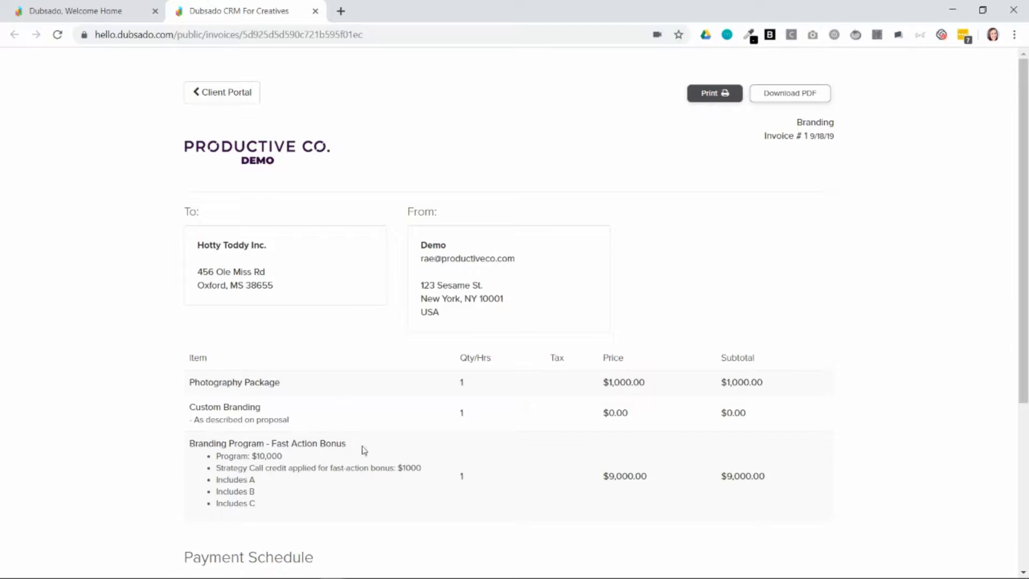
pyautogui.moveTo(133, 411)
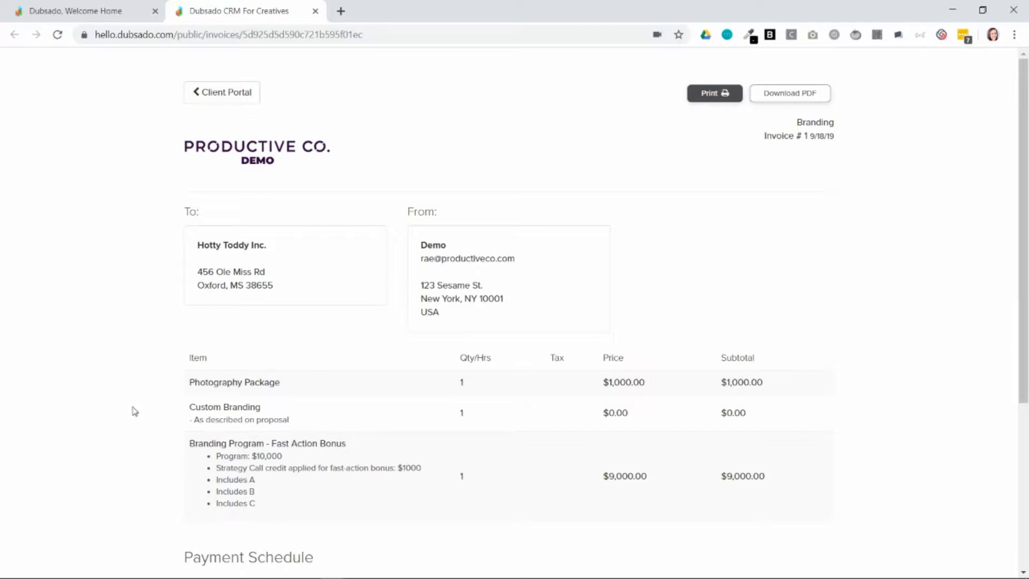
pyautogui.moveTo(164, 404)
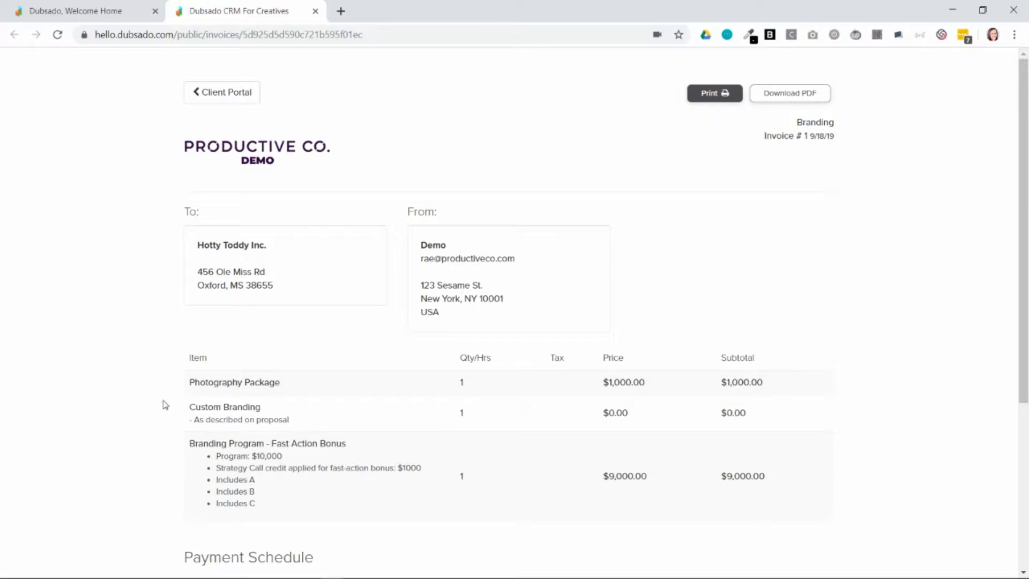
pyautogui.moveTo(247, 396)
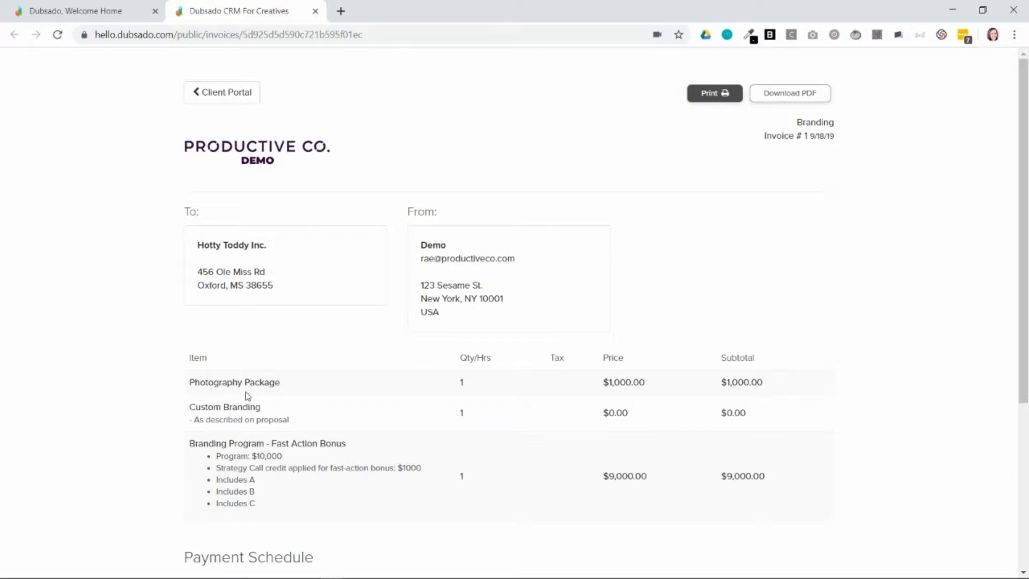
pyautogui.moveTo(461, 383)
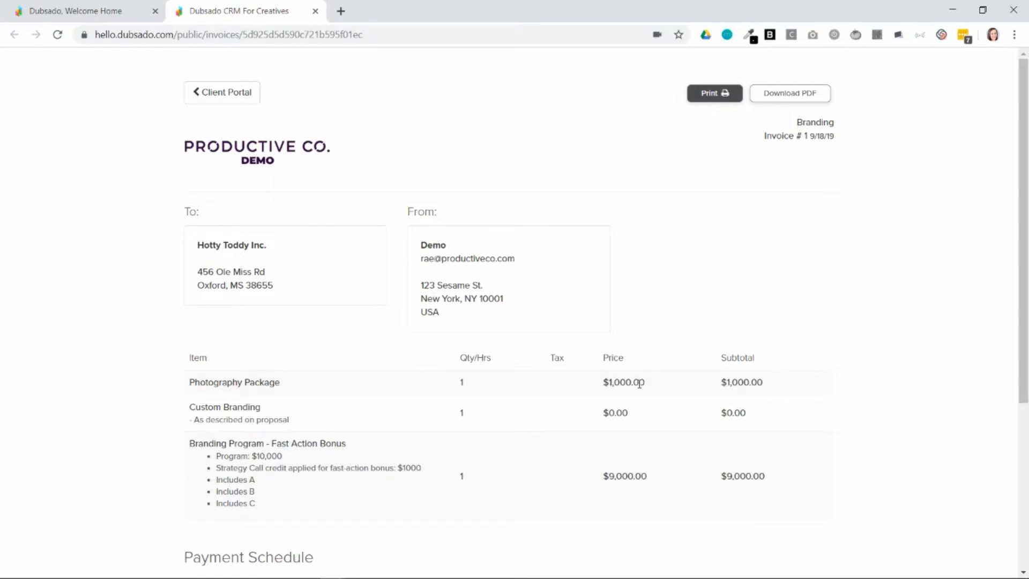
pyautogui.moveTo(259, 493)
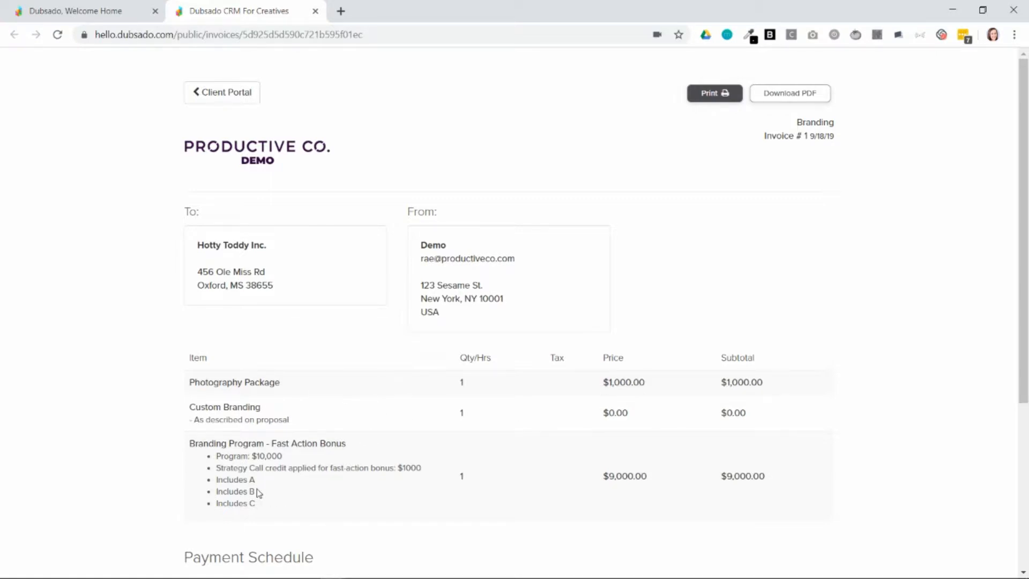
pyautogui.moveTo(202, 508)
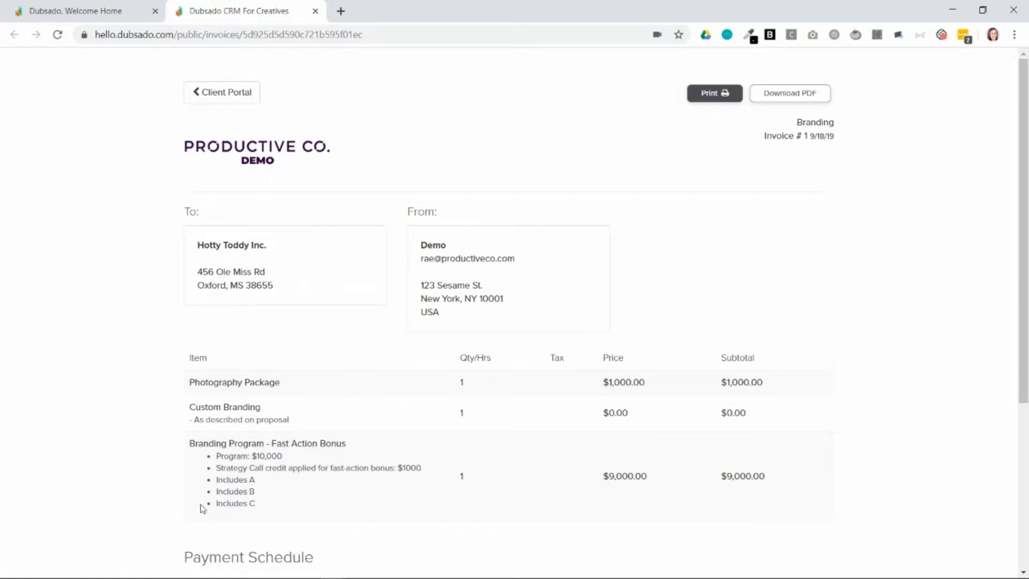
pyautogui.moveTo(207, 507)
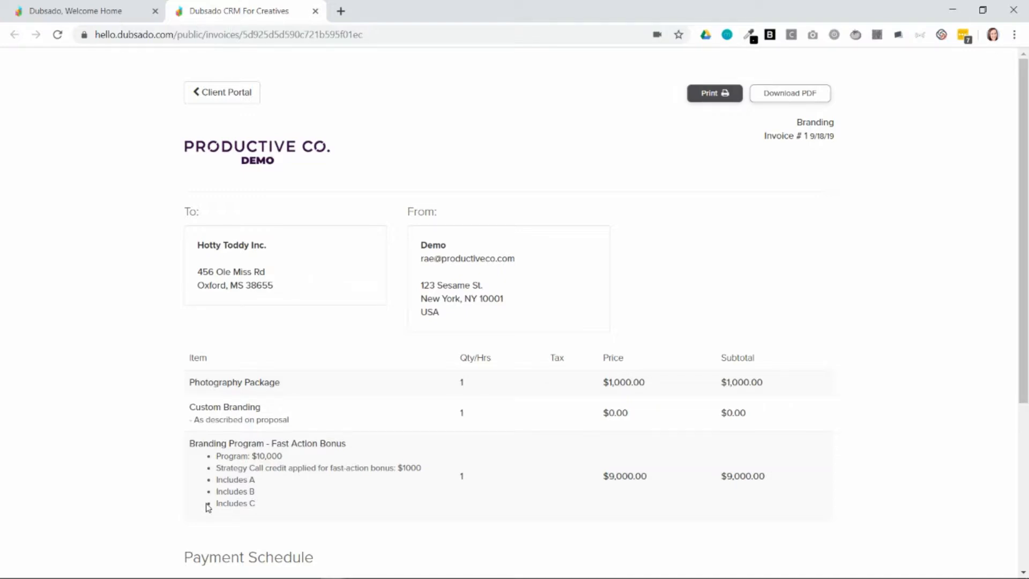
# Step: Navigate from the invoice to Templates, viewing the empty Payment Schedules page and the Packages list
pyautogui.scroll(-3)
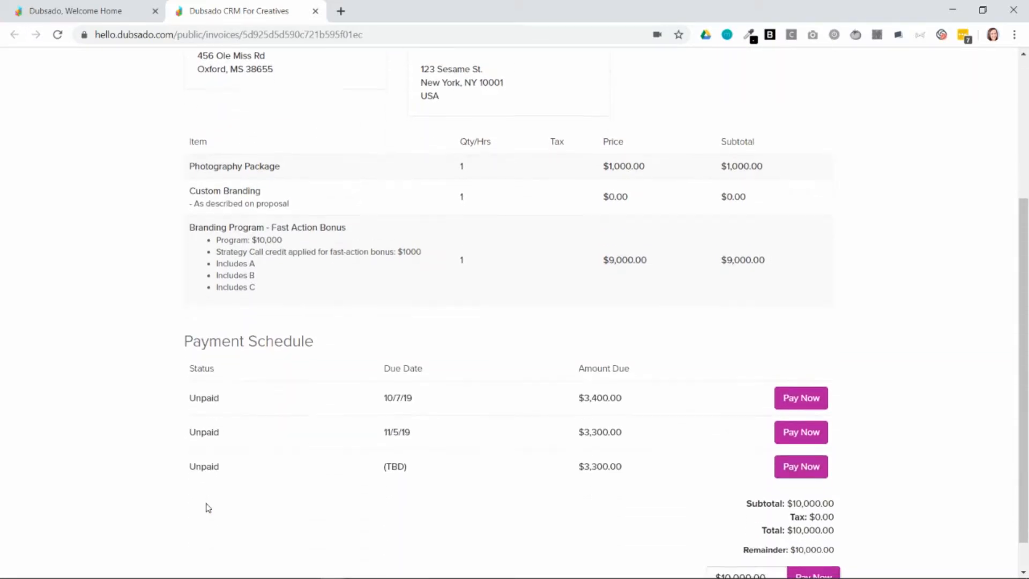
pyautogui.moveTo(89, 484)
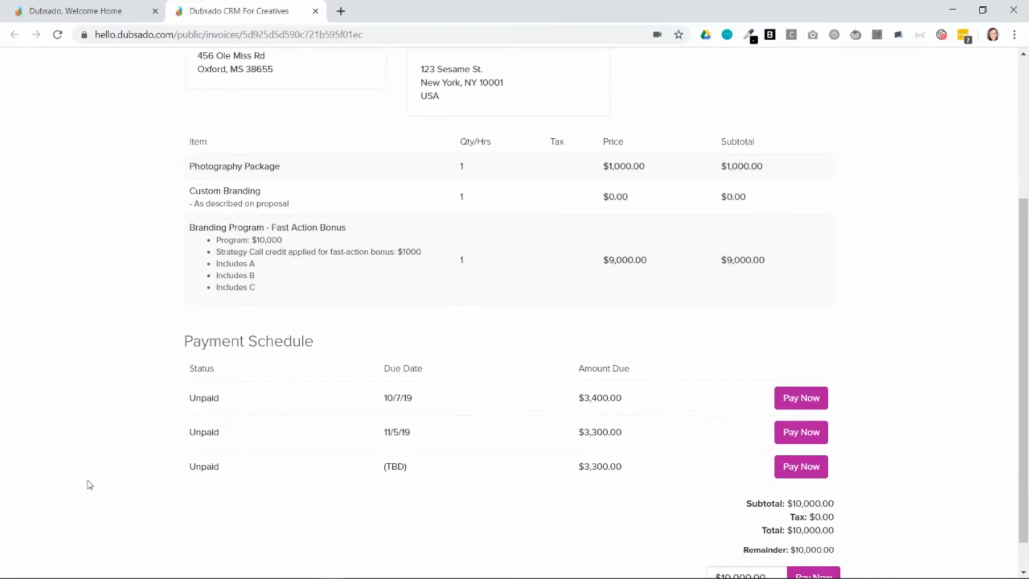
pyautogui.moveTo(784, 203)
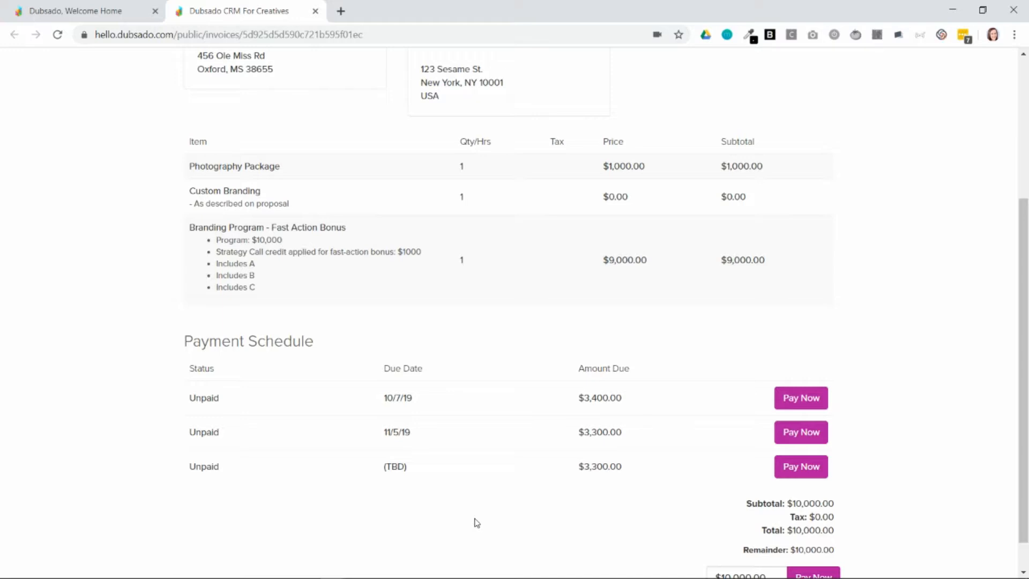
pyautogui.scroll(-3)
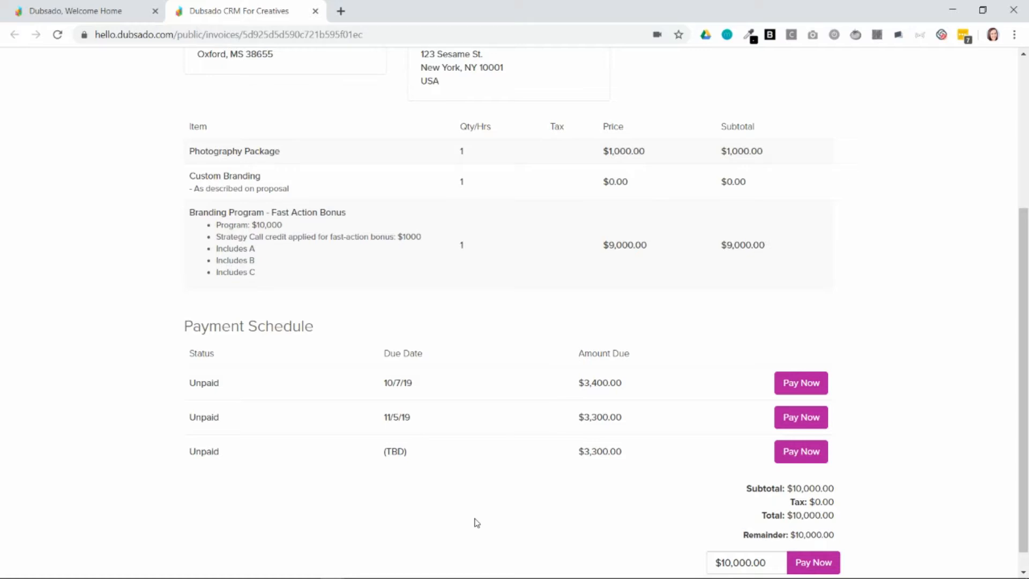
pyautogui.moveTo(800, 383)
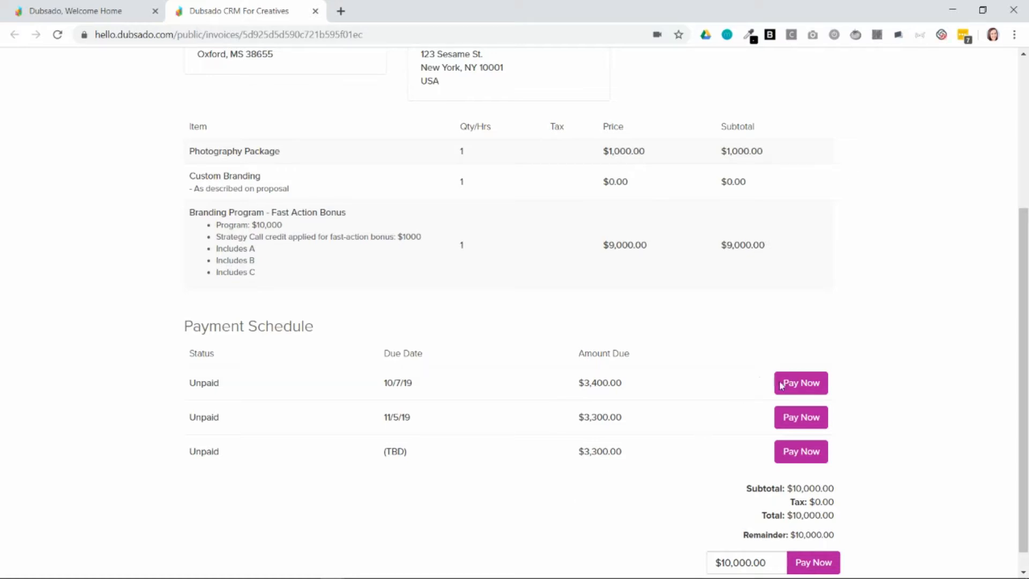
pyautogui.moveTo(794, 405)
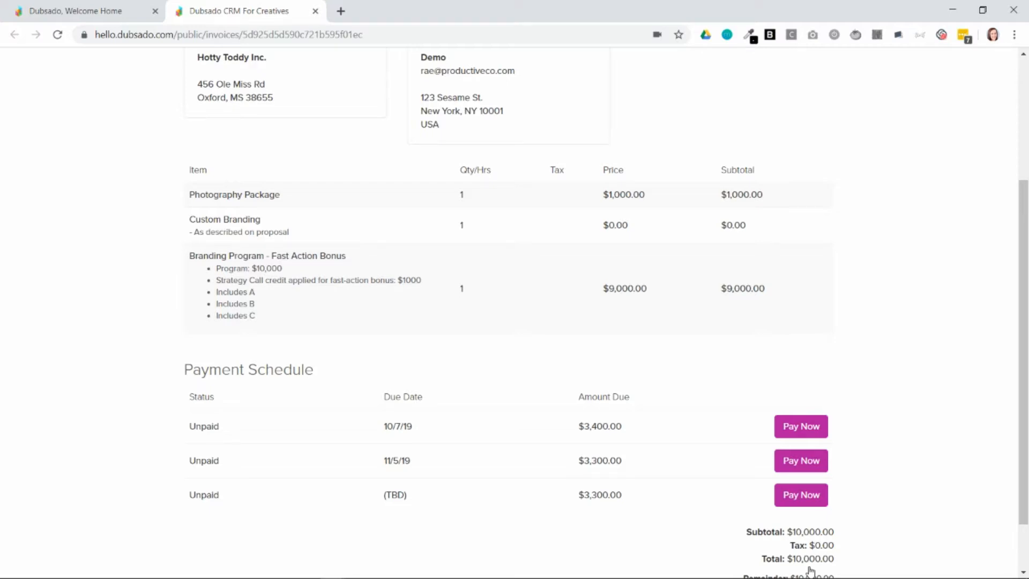
pyautogui.moveTo(440, 450)
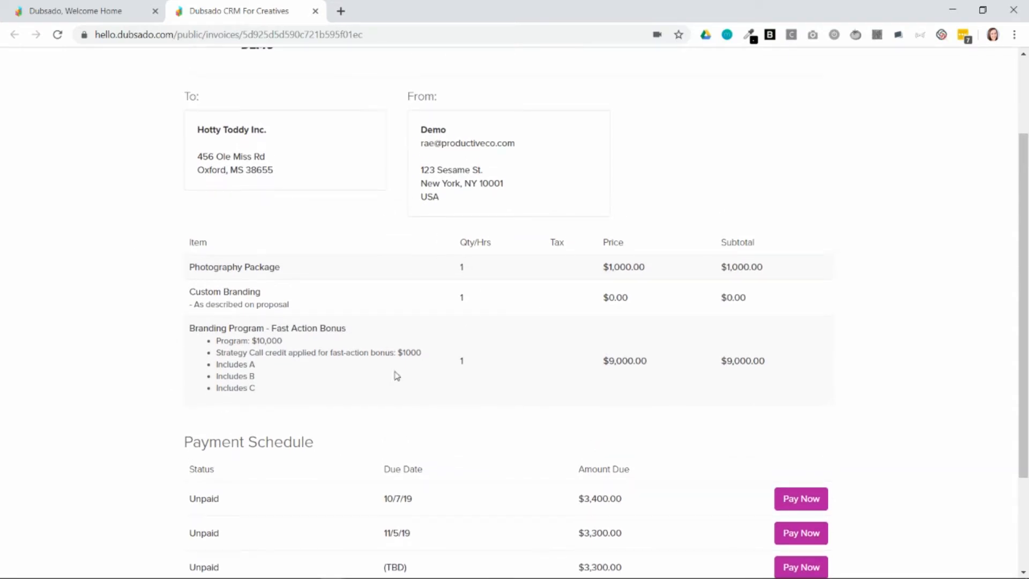
pyautogui.moveTo(387, 408)
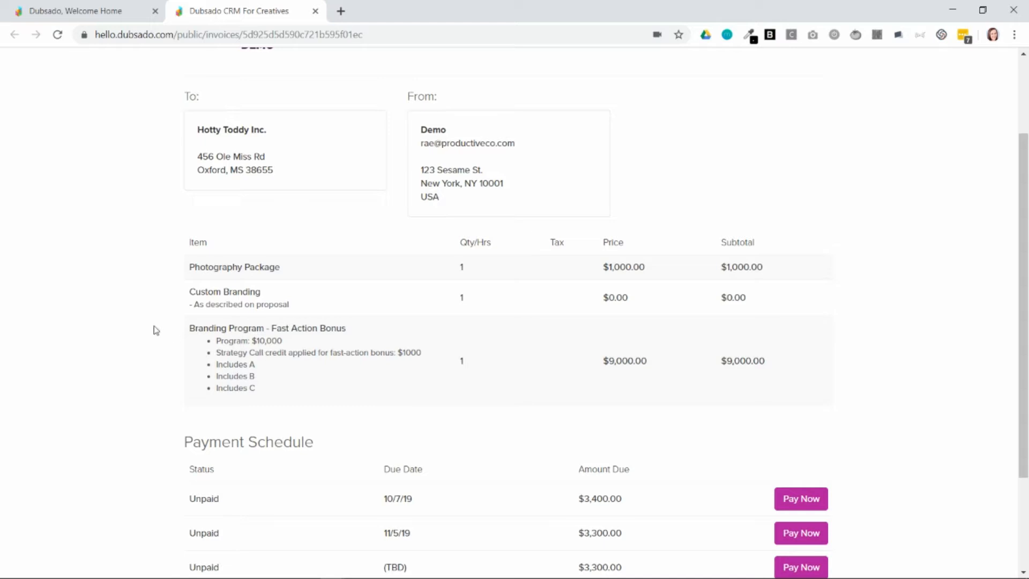
pyautogui.click(75, 11)
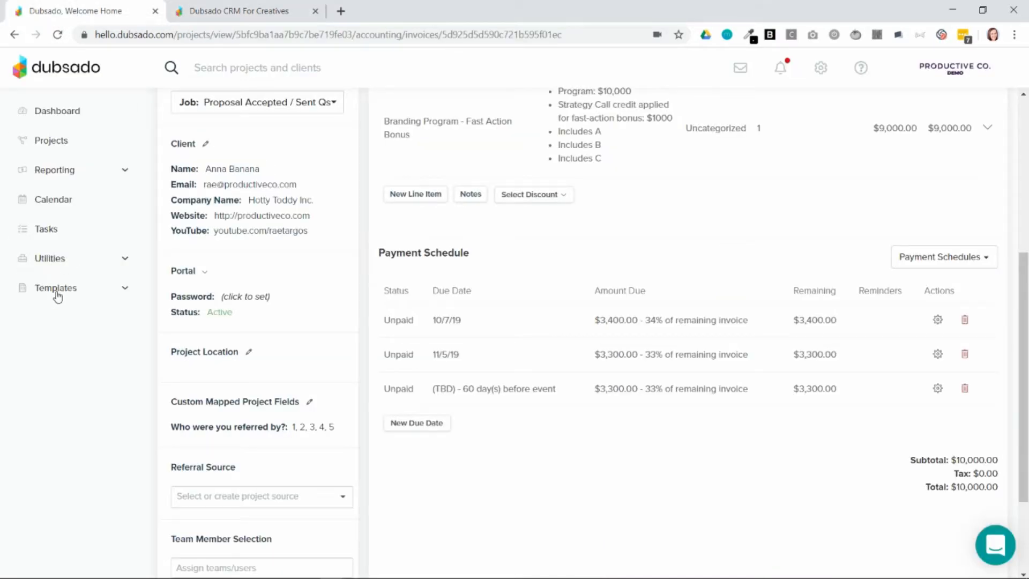
pyautogui.click(55, 287)
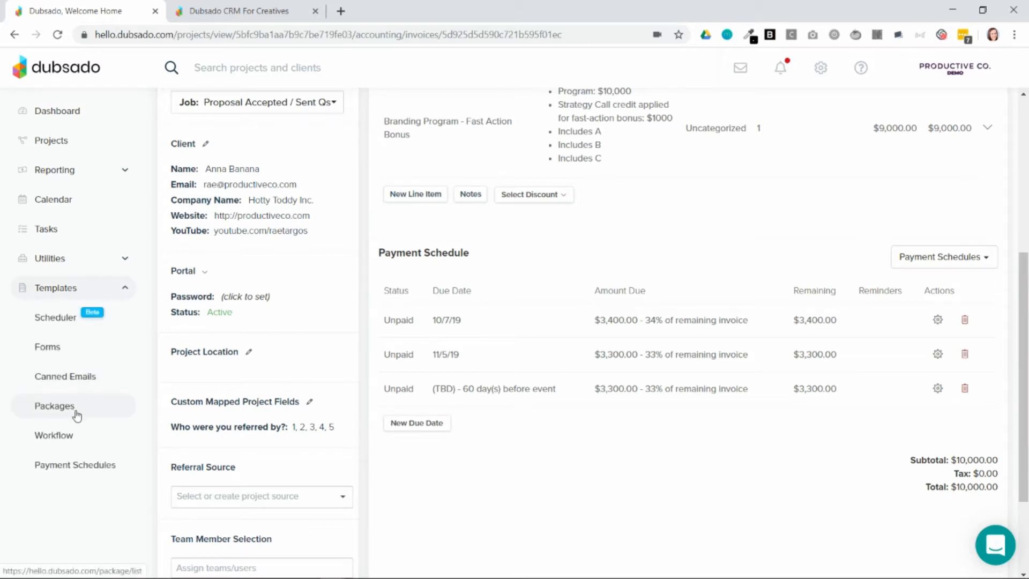
pyautogui.click(55, 406)
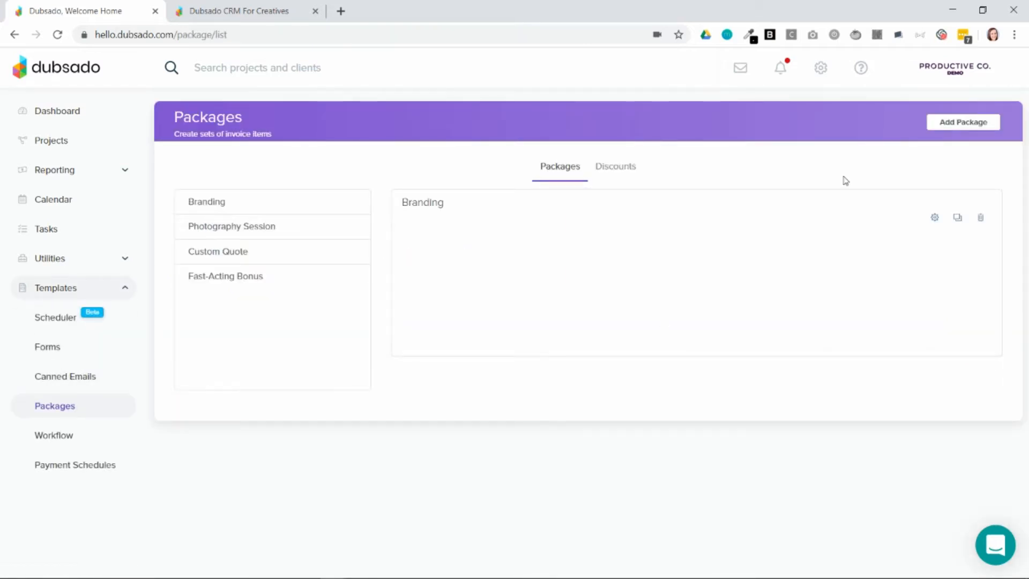
pyautogui.click(75, 464)
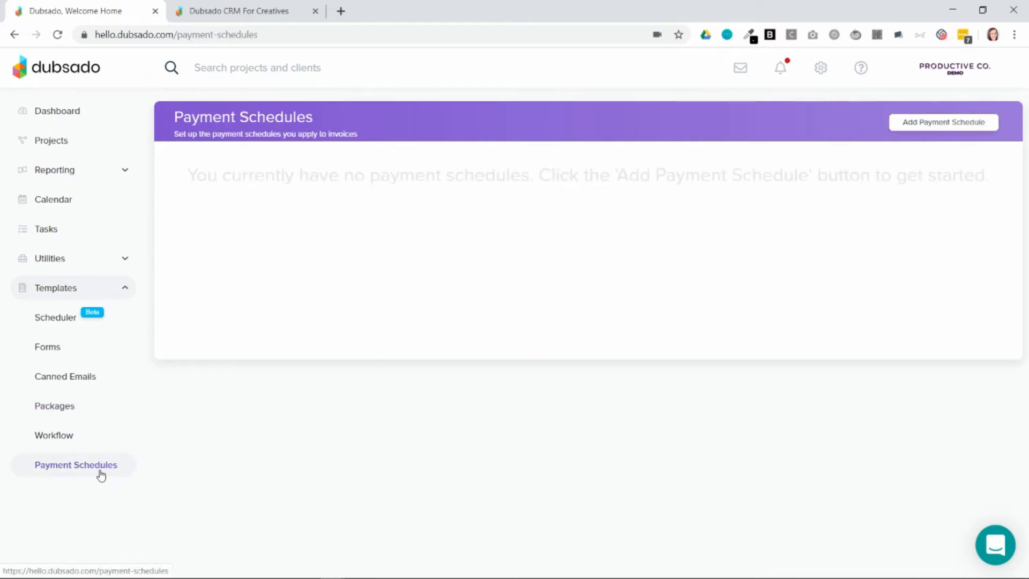
pyautogui.click(55, 405)
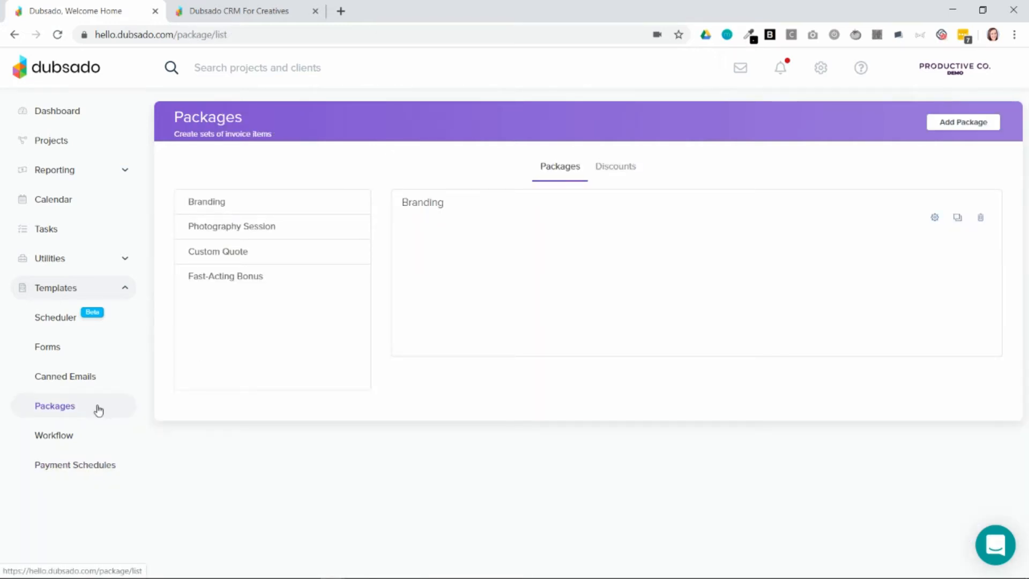